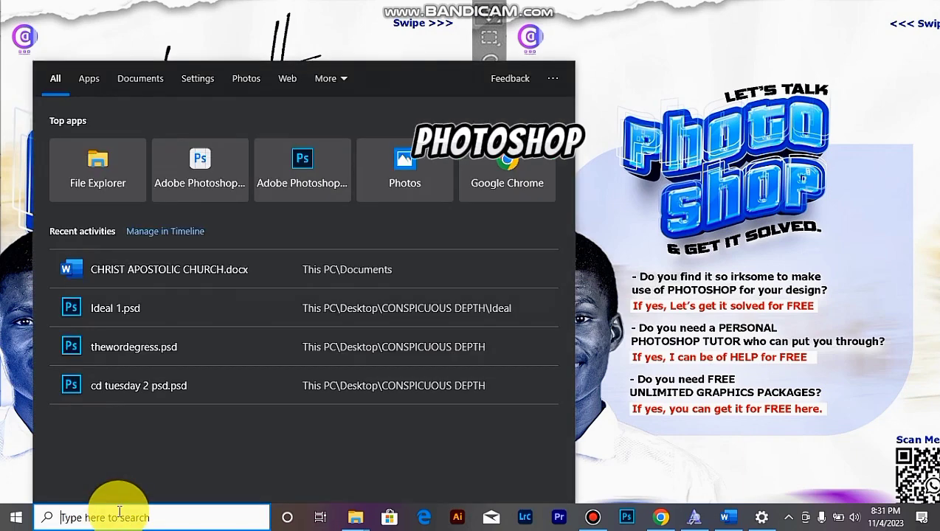
Step: Search 'adobe photoshop' and open the file location of the Adobe Photoshop CC 2019 result
type("adobe photoshop")
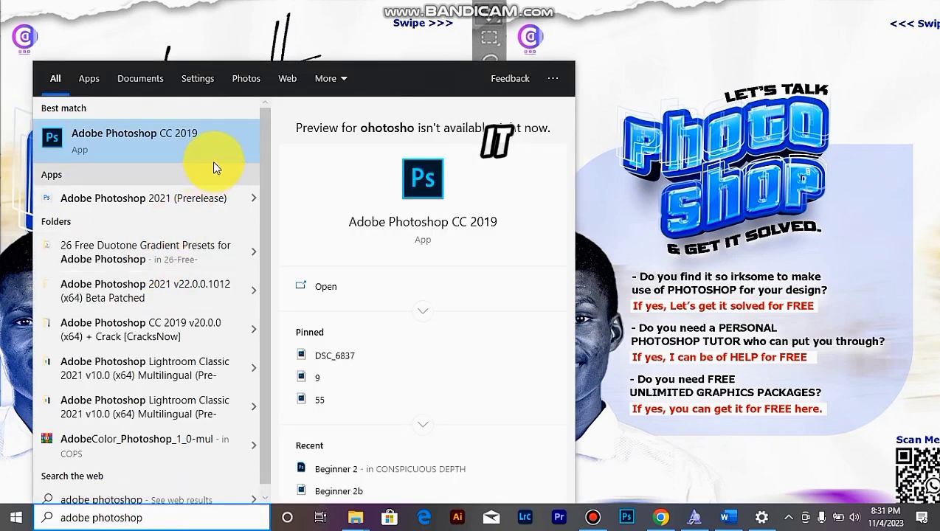
right_click(133, 140)
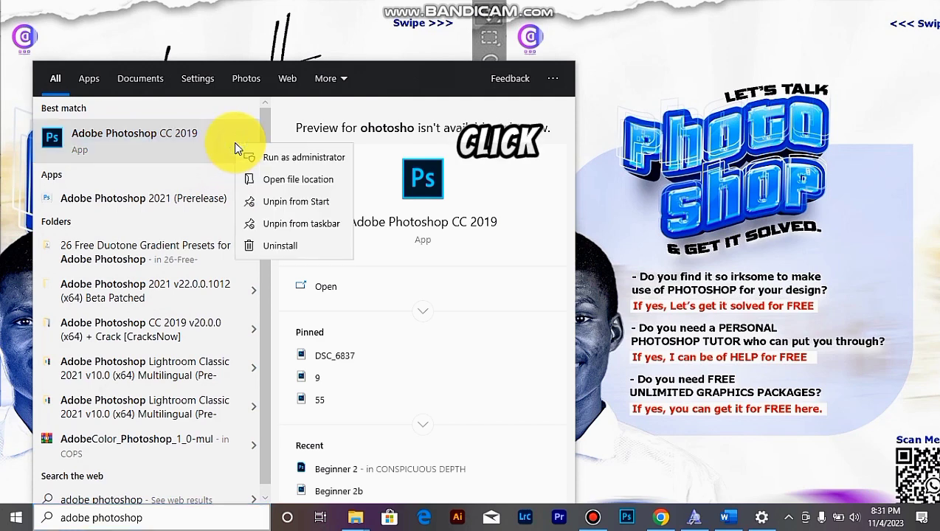
mouse_move(295, 180)
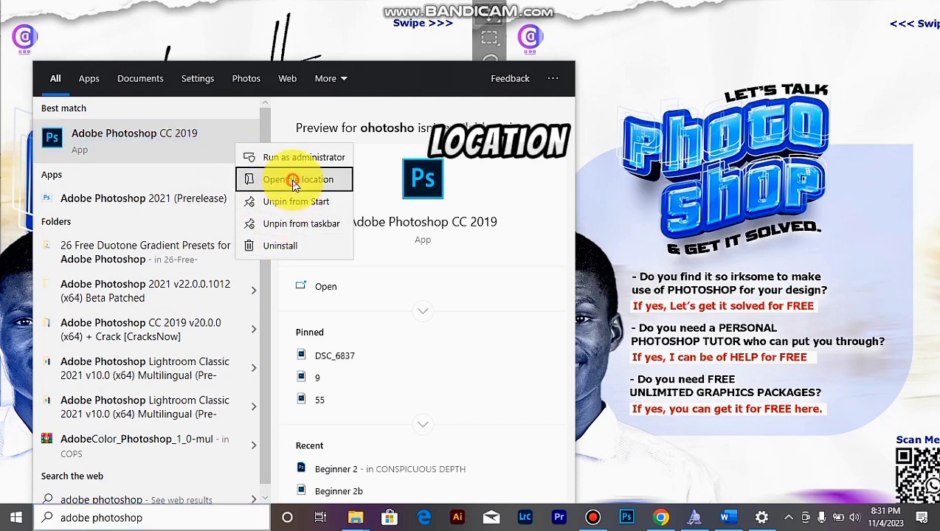
left_click(291, 180)
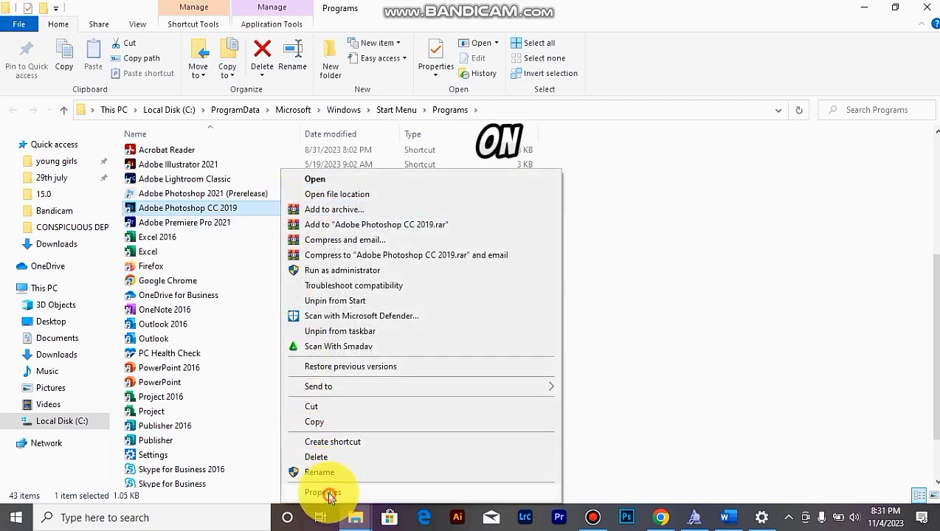
Step: Show the Adobe Photoshop CC 2019 shortcut's Properties on the Compatibility tab
left_click(323, 493)
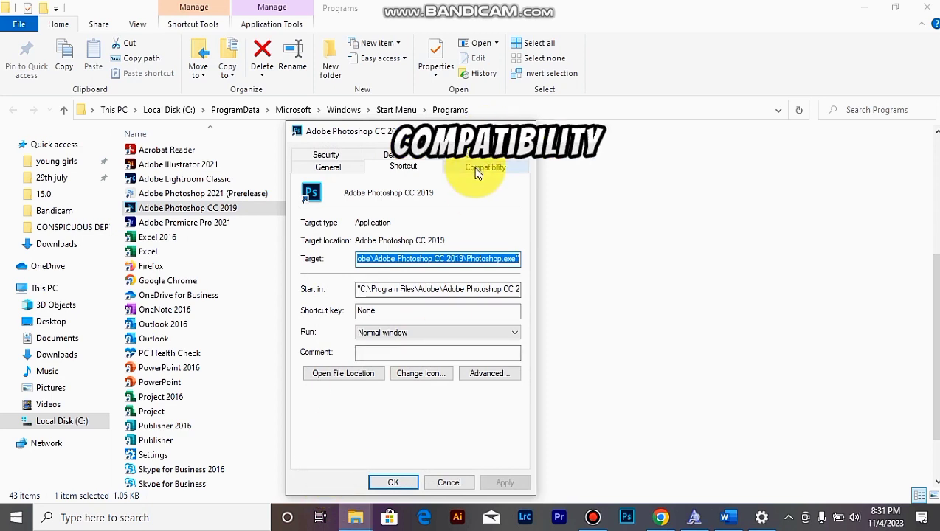
left_click(485, 165)
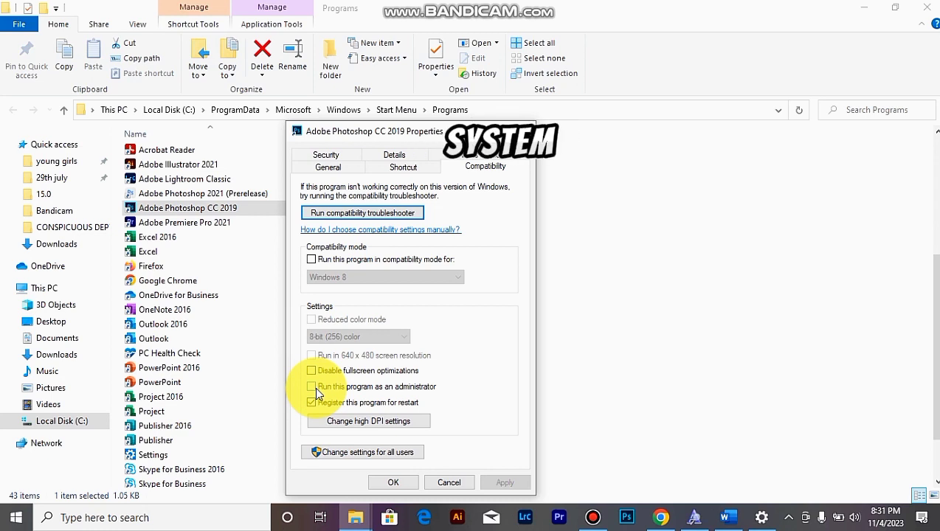
Step: Enable 'Run this program as an administrator' for the Photoshop shortcut
left_click(311, 401)
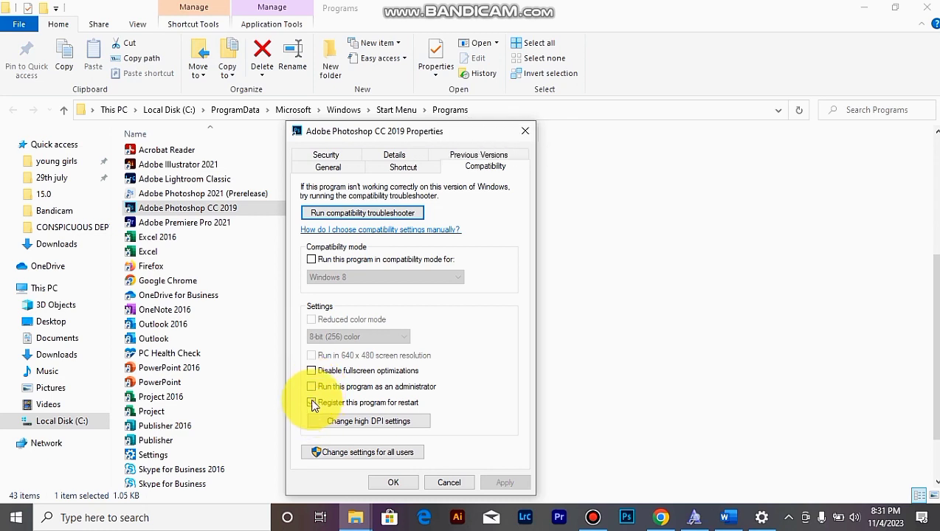
left_click(312, 387)
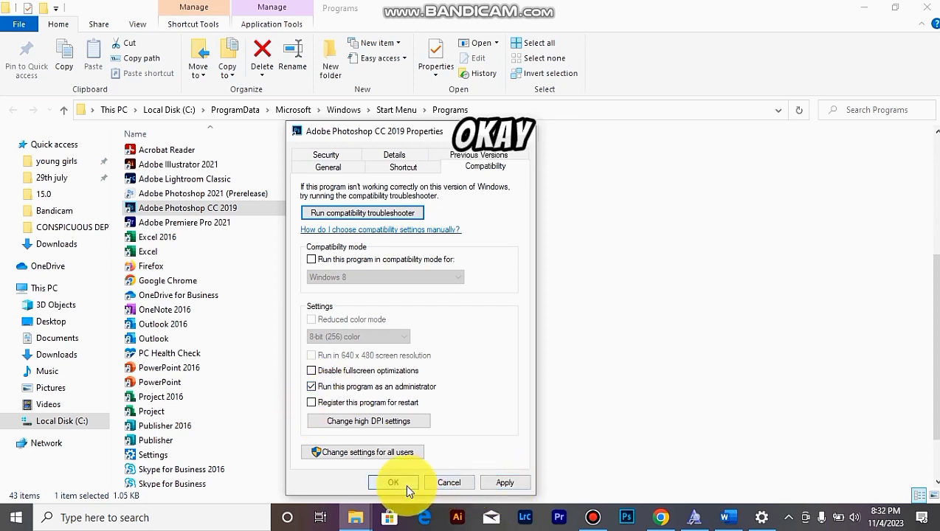
mouse_move(564, 398)
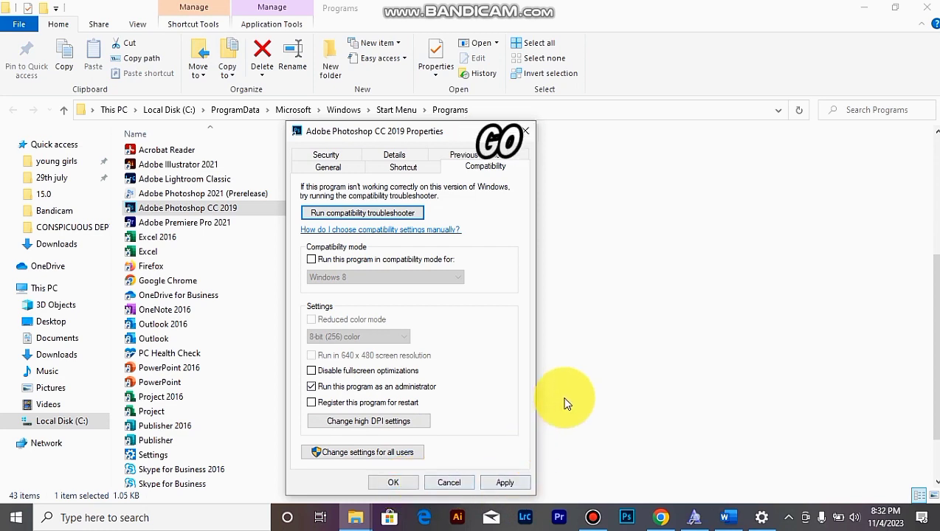
mouse_move(575, 396)
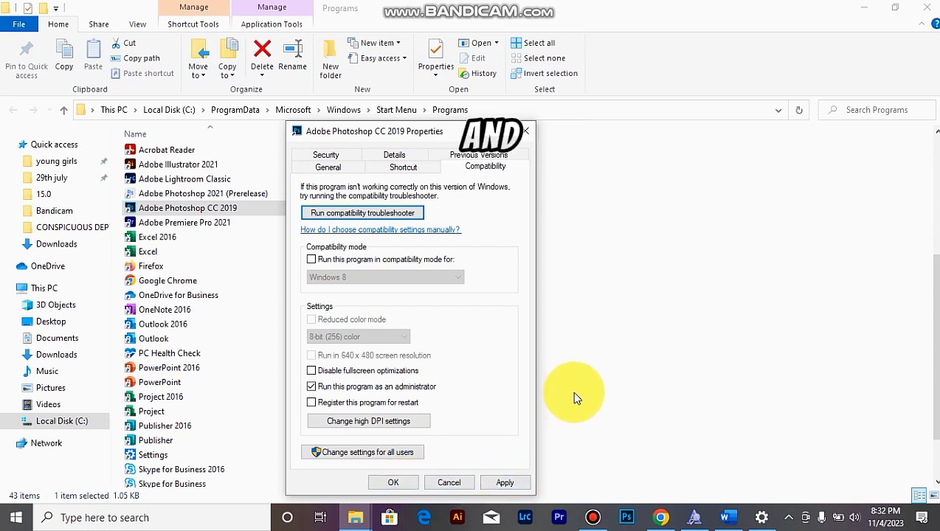
mouse_move(629, 473)
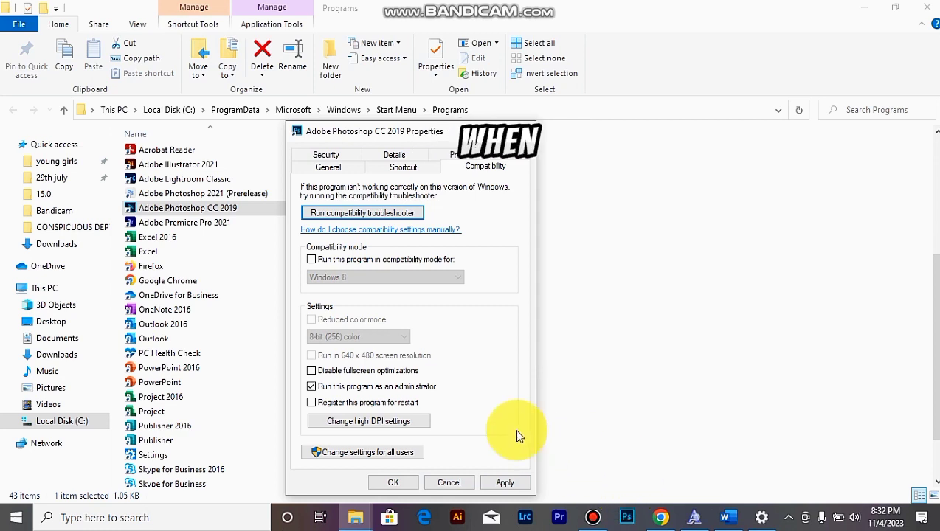
mouse_move(466, 406)
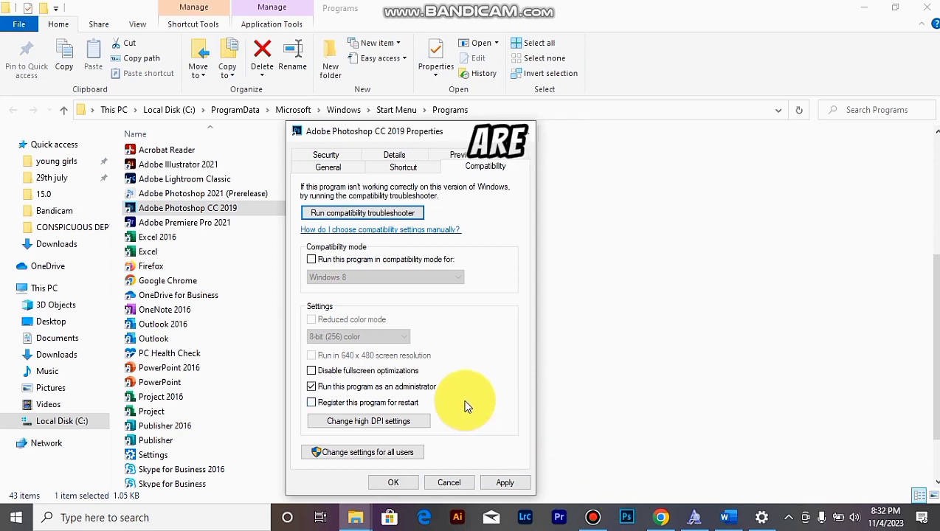